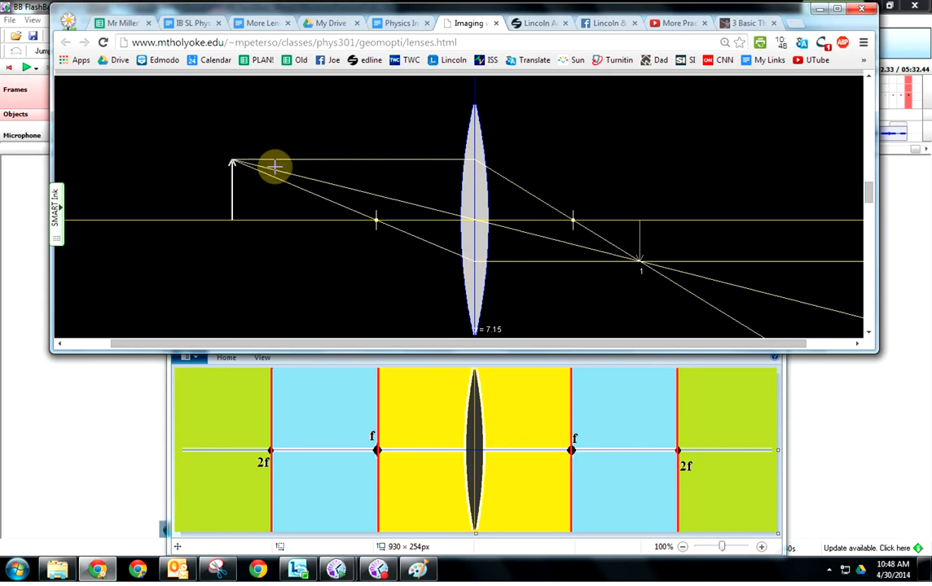
{"action": "mouse_move", "coordinate": [474, 226]}
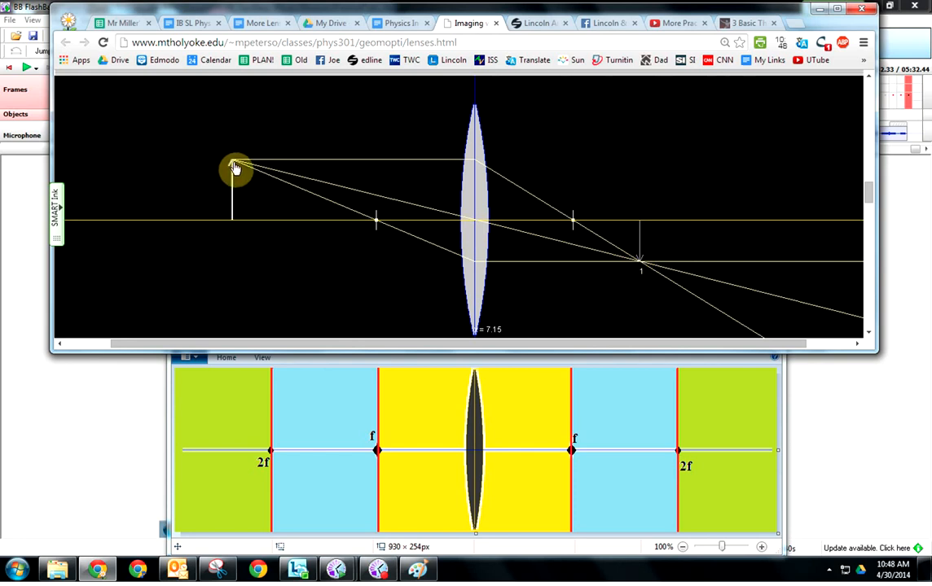
Drag the object toward the lens, then back out well beyond 2f for a small inverted image.
{"action": "left_click_drag", "start_coordinate": [237, 168], "coordinate": [309, 178]}
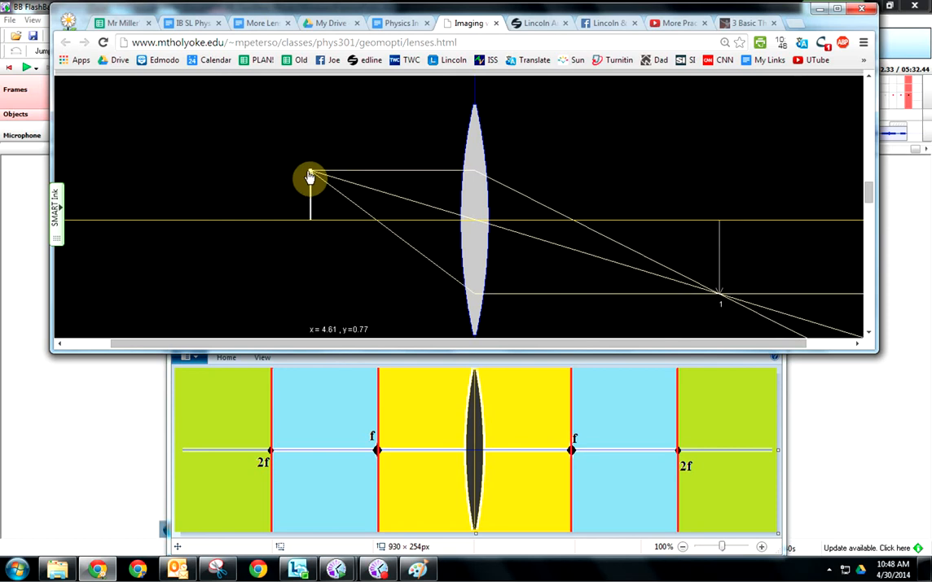
{"action": "left_click_drag", "start_coordinate": [310, 178], "coordinate": [213, 168]}
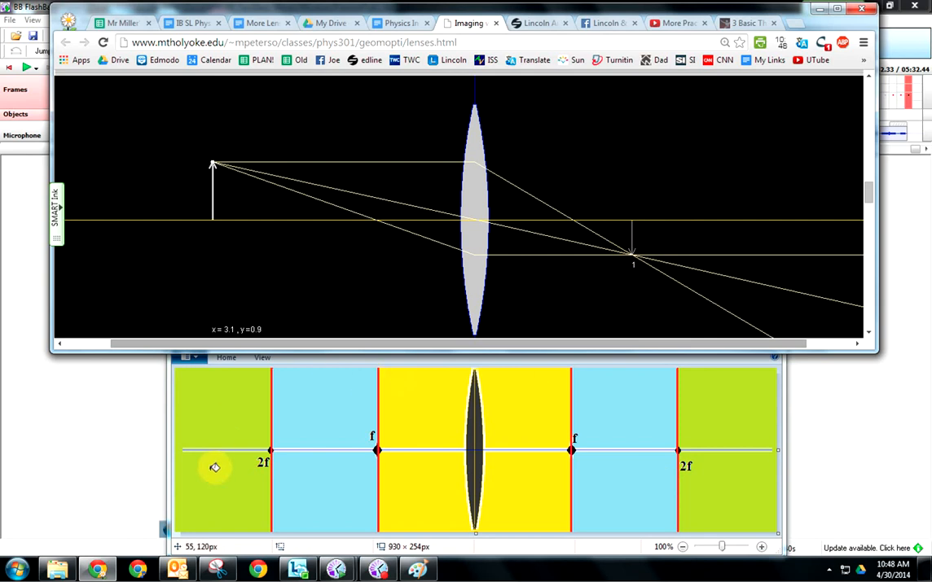
{"action": "mouse_move", "coordinate": [515, 500]}
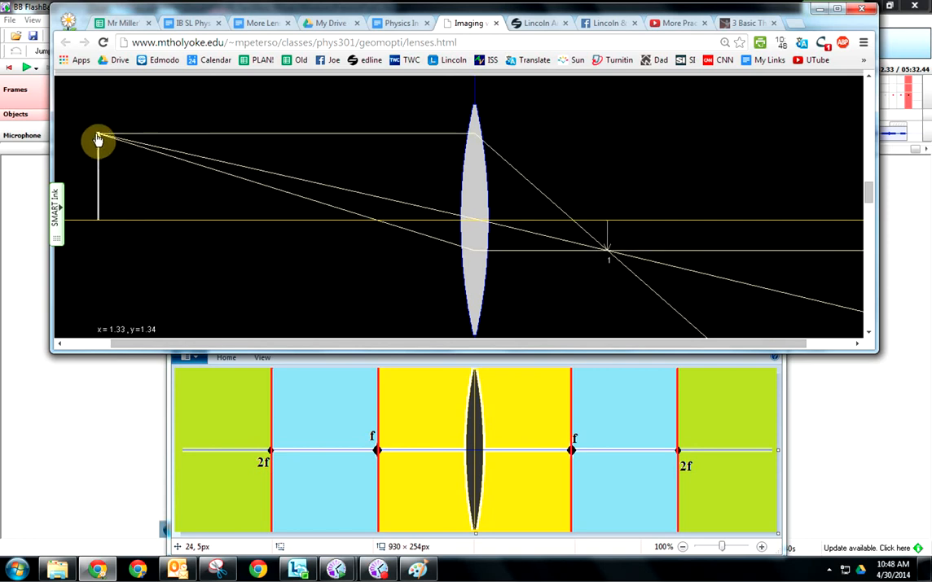
Try the object at several distances beyond 2f, releasing it a little nearer the lens than before.
{"action": "left_click_drag", "start_coordinate": [98, 137], "coordinate": [226, 157]}
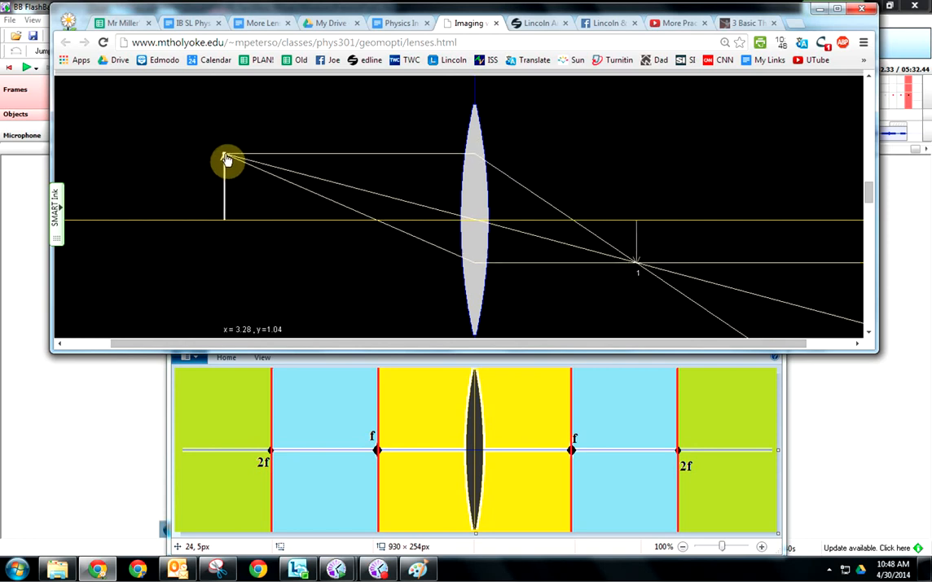
{"action": "left_click_drag", "start_coordinate": [228, 159], "coordinate": [219, 166]}
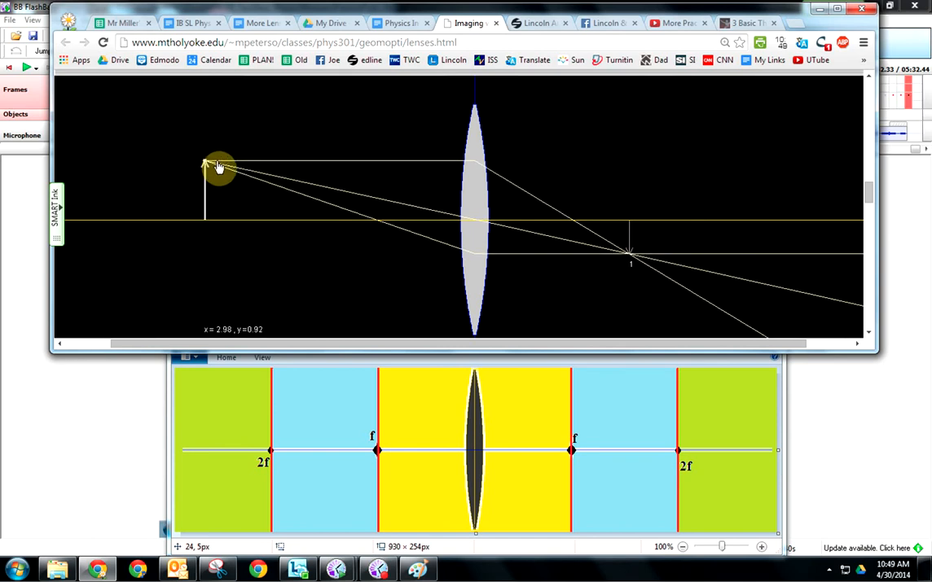
{"action": "left_click_drag", "start_coordinate": [218, 166], "coordinate": [132, 166]}
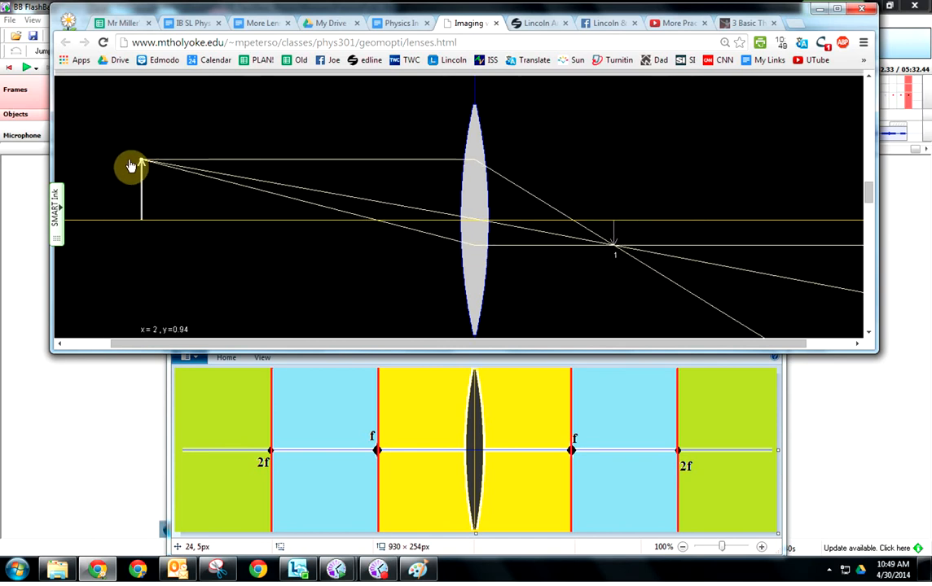
{"action": "left_click_drag", "start_coordinate": [130, 166], "coordinate": [146, 150]}
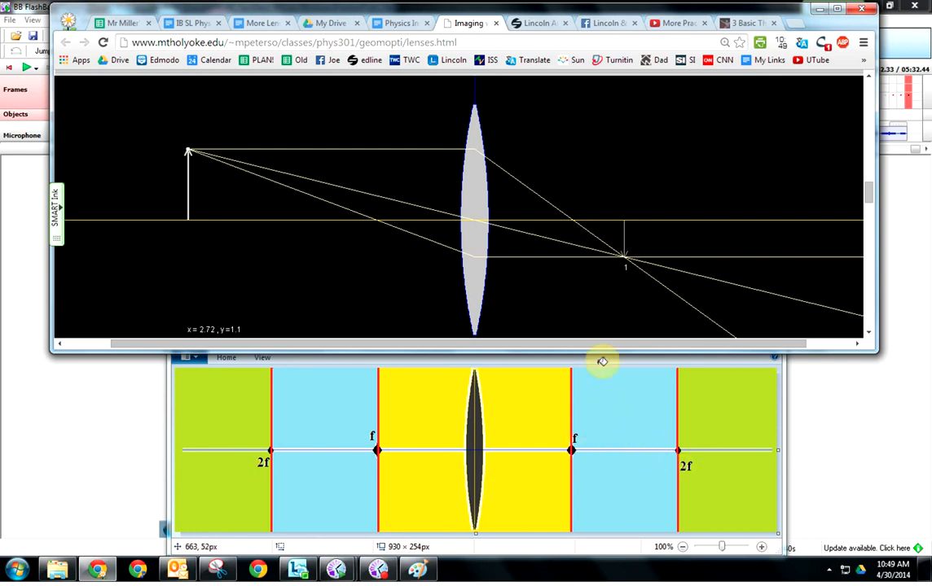
{"action": "left_click_drag", "start_coordinate": [187, 152], "coordinate": [204, 155]}
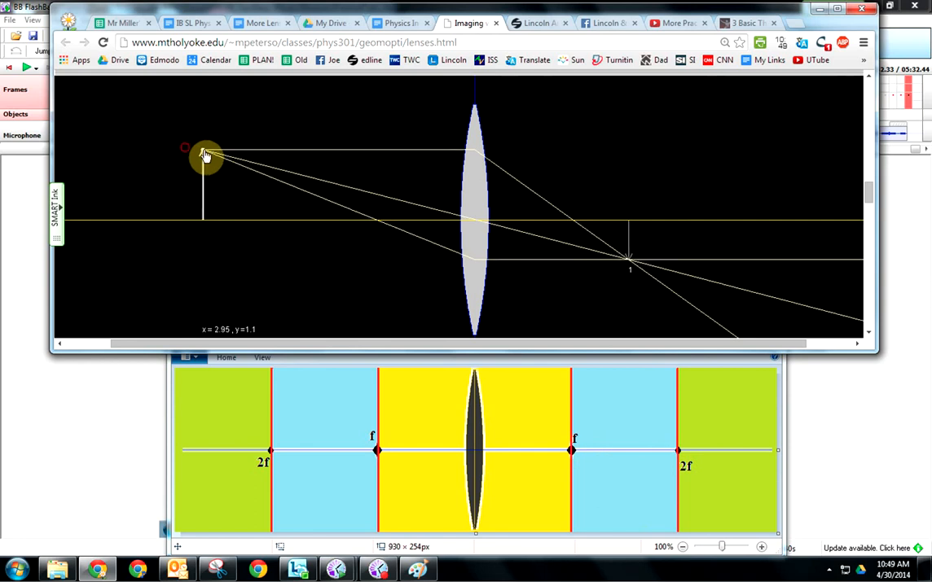
{"action": "left_click_drag", "start_coordinate": [204, 155], "coordinate": [232, 155]}
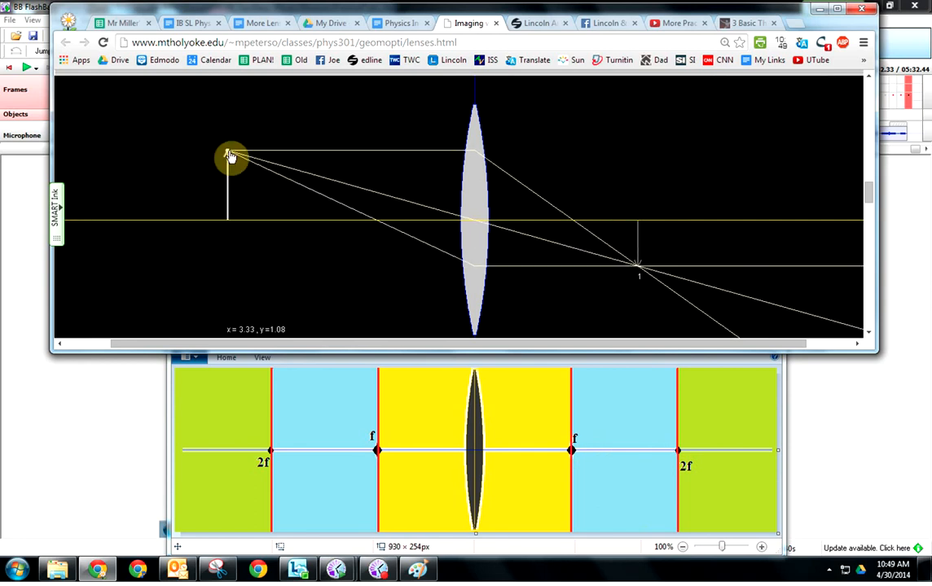
{"action": "left_click_drag", "start_coordinate": [231, 157], "coordinate": [133, 157]}
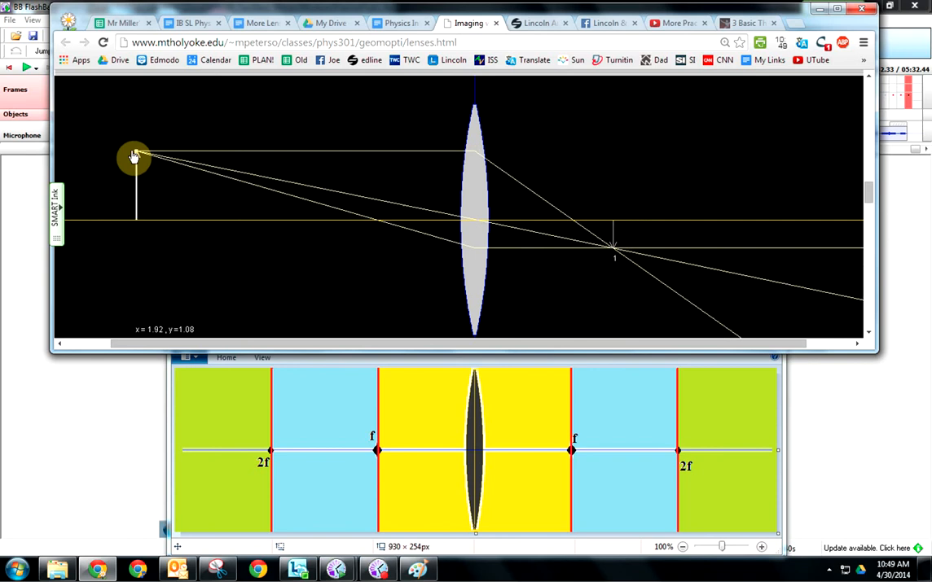
{"action": "left_click_drag", "start_coordinate": [133, 156], "coordinate": [187, 153]}
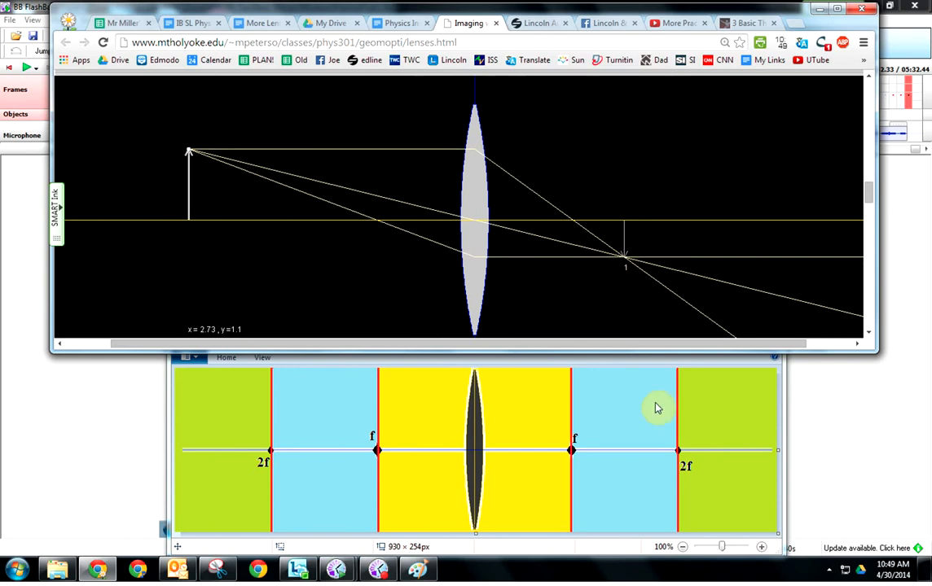
{"action": "mouse_move", "coordinate": [565, 290]}
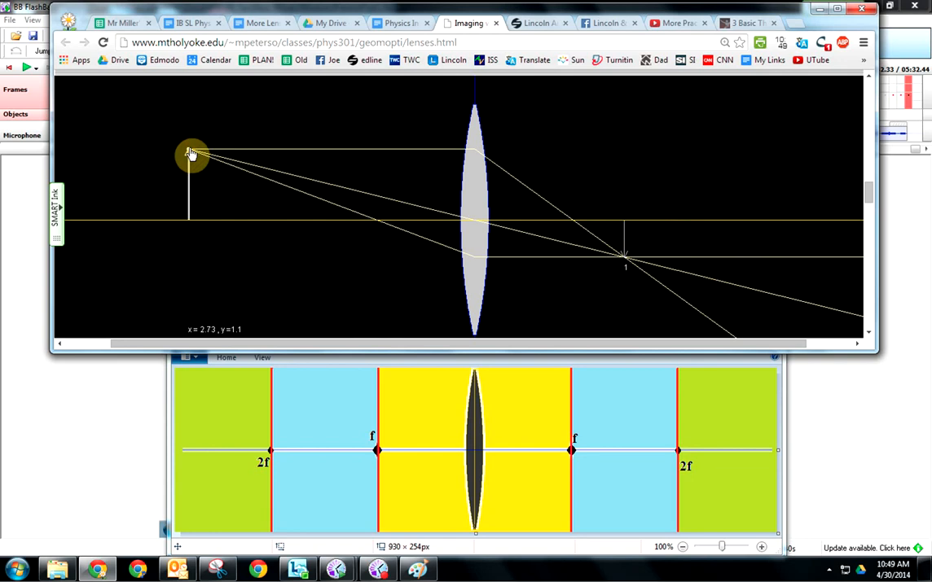
Slide the object to 2f and then inward between f and 2f, enlarging the inverted image.
{"action": "left_click_drag", "start_coordinate": [192, 155], "coordinate": [271, 154]}
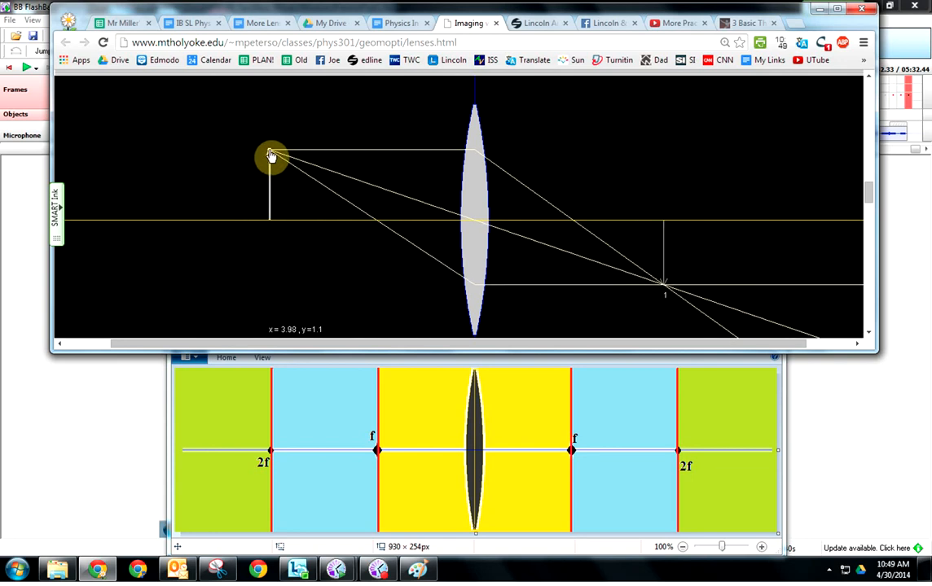
{"action": "left_click_drag", "start_coordinate": [271, 155], "coordinate": [585, 228]}
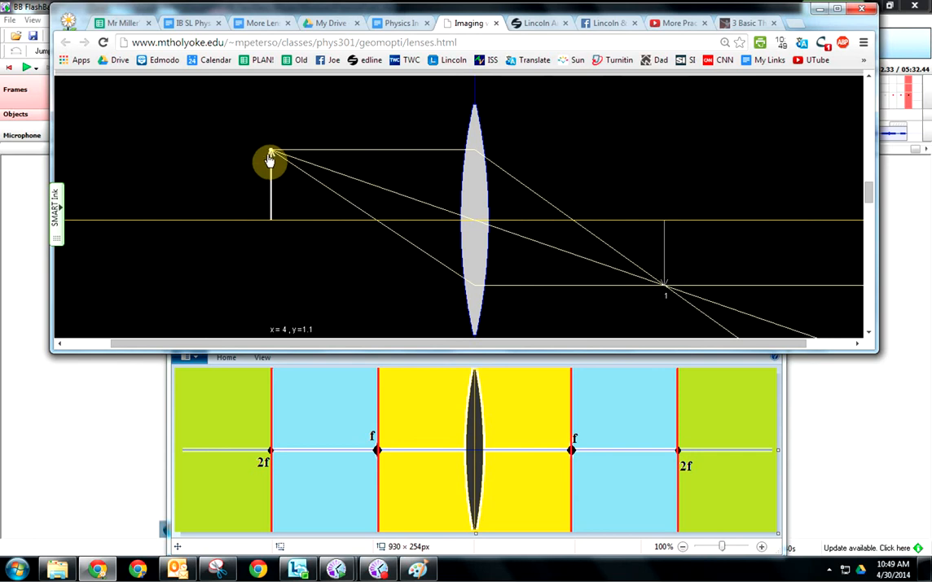
{"action": "left_click_drag", "start_coordinate": [269, 159], "coordinate": [277, 158]}
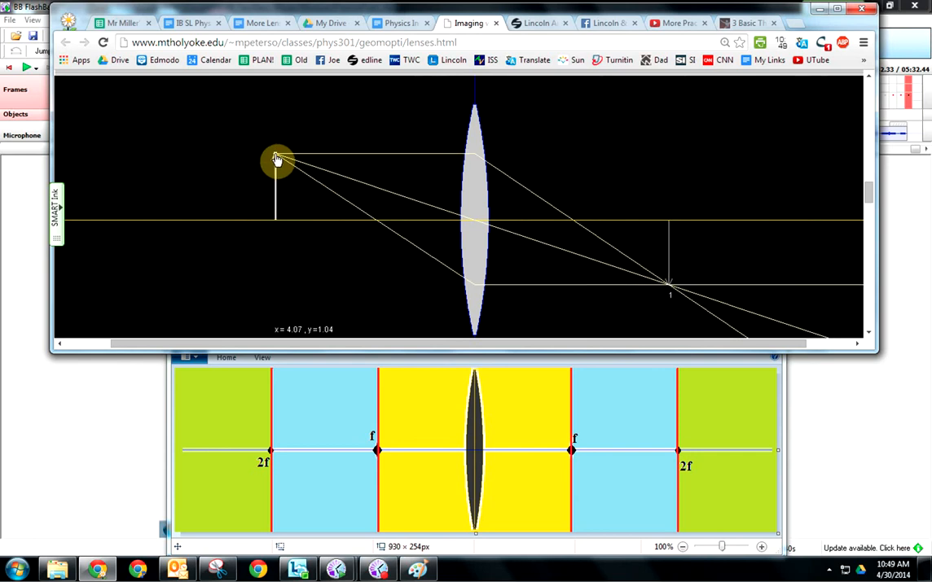
{"action": "left_click_drag", "start_coordinate": [277, 159], "coordinate": [297, 166]}
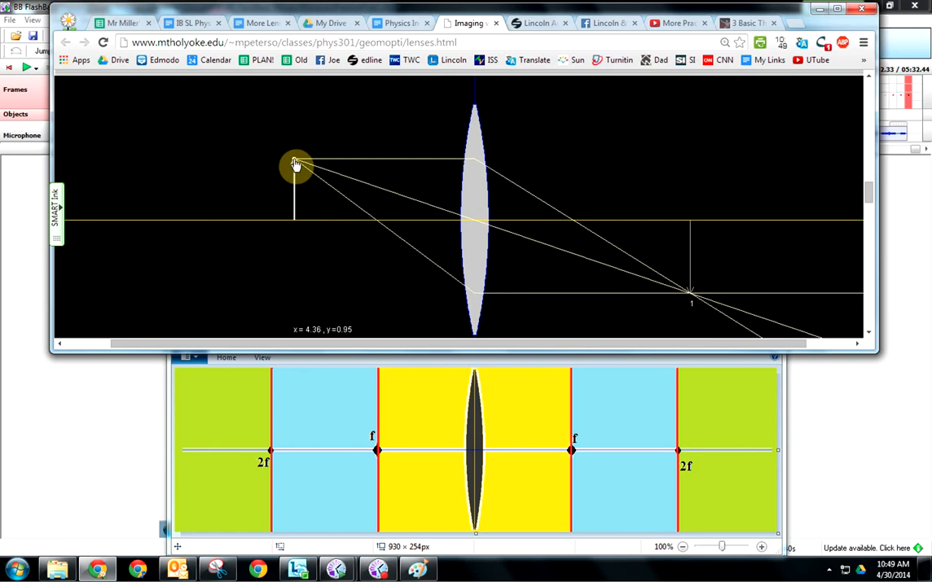
{"action": "left_click_drag", "start_coordinate": [297, 163], "coordinate": [350, 176]}
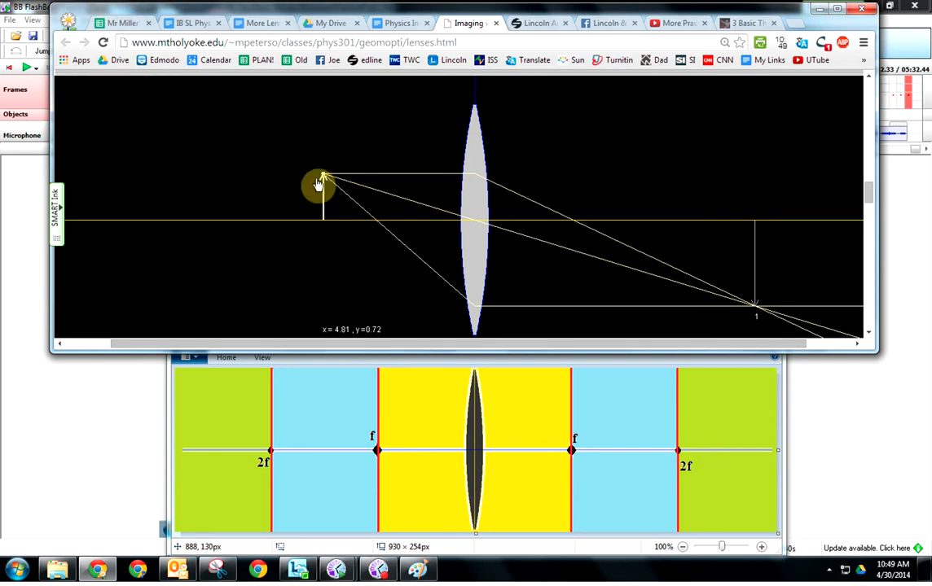
Pull the object farther out, then bring it back between f and 2f at about x = 4.71.
{"action": "left_click_drag", "start_coordinate": [319, 180], "coordinate": [296, 179]}
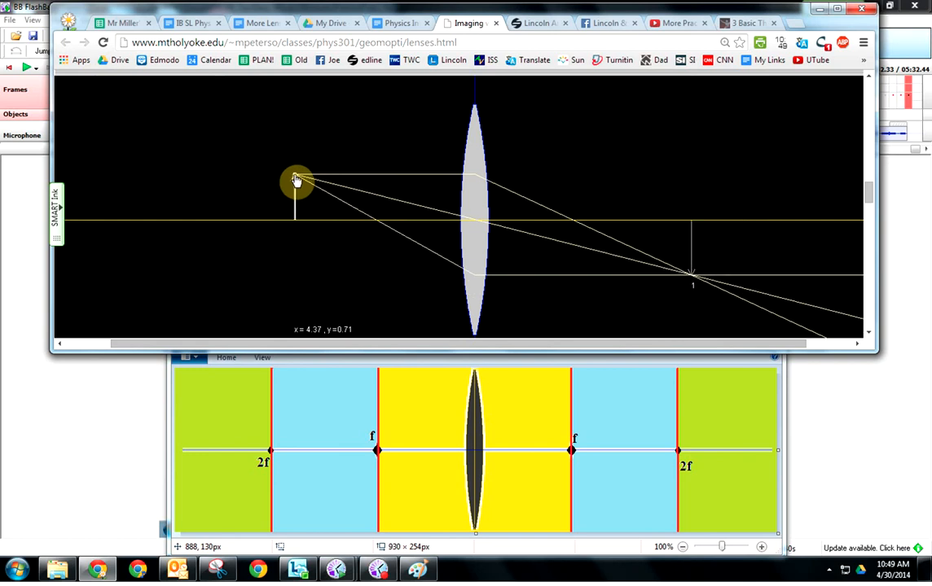
{"action": "left_click_drag", "start_coordinate": [294, 179], "coordinate": [272, 183]}
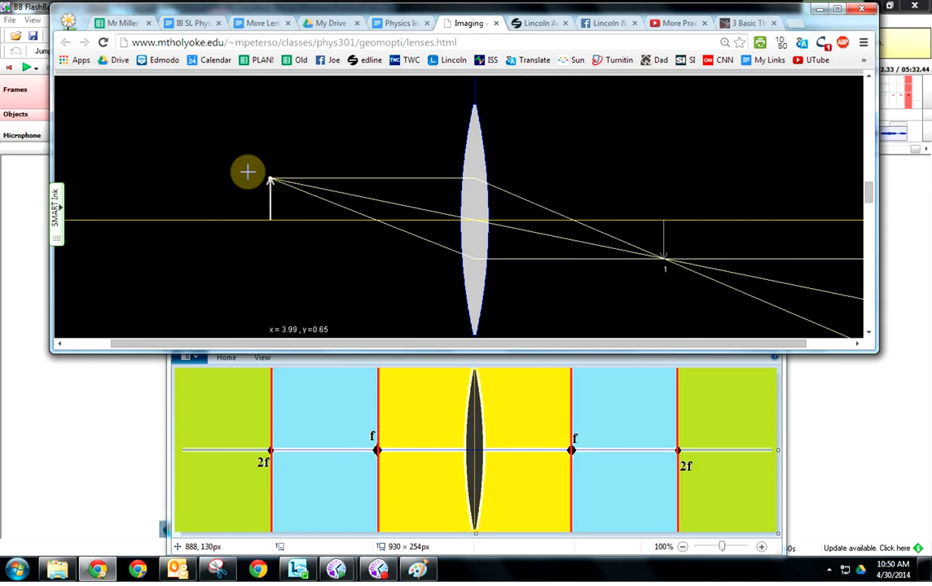
{"action": "left_click_drag", "start_coordinate": [270, 182], "coordinate": [153, 134]}
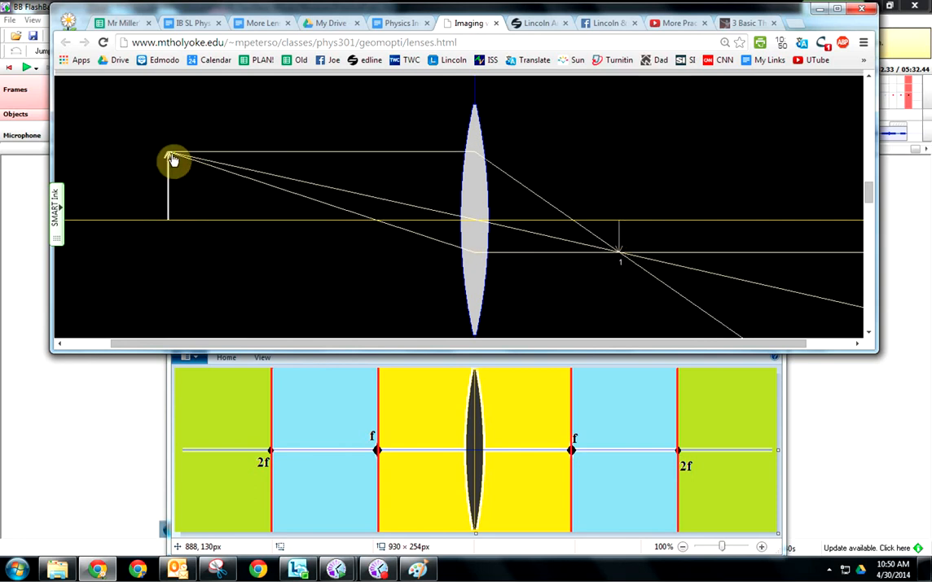
{"action": "left_click_drag", "start_coordinate": [172, 159], "coordinate": [318, 161]}
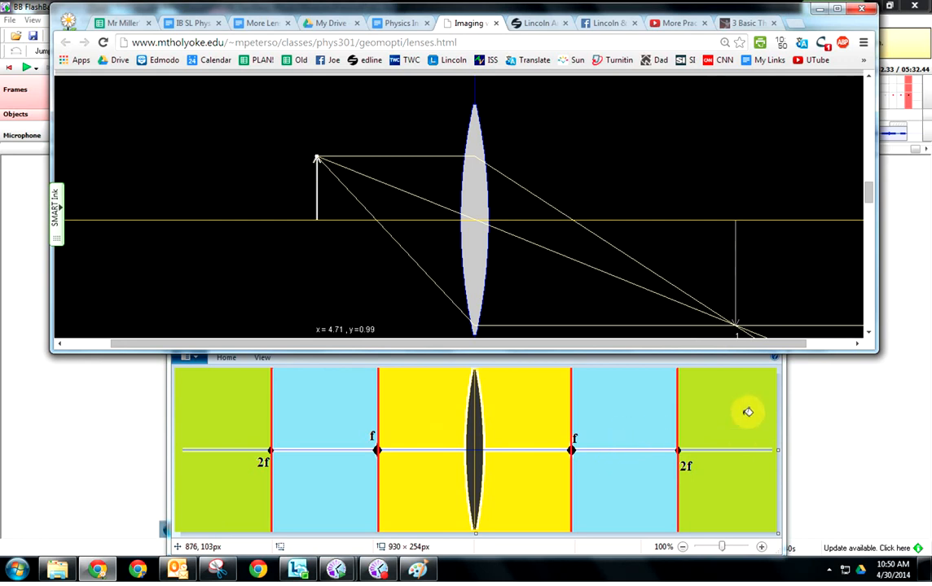
{"action": "mouse_move", "coordinate": [848, 441]}
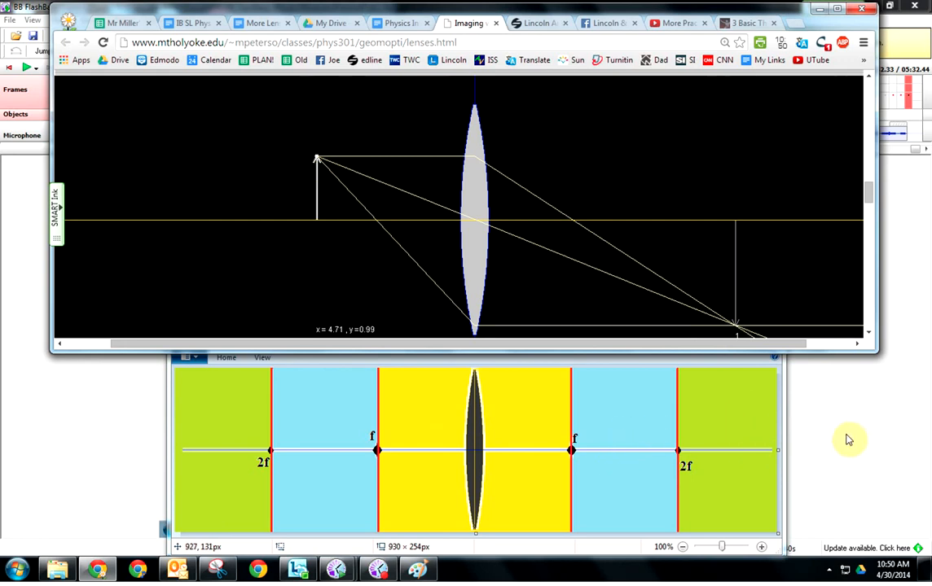
{"action": "mouse_move", "coordinate": [316, 157]}
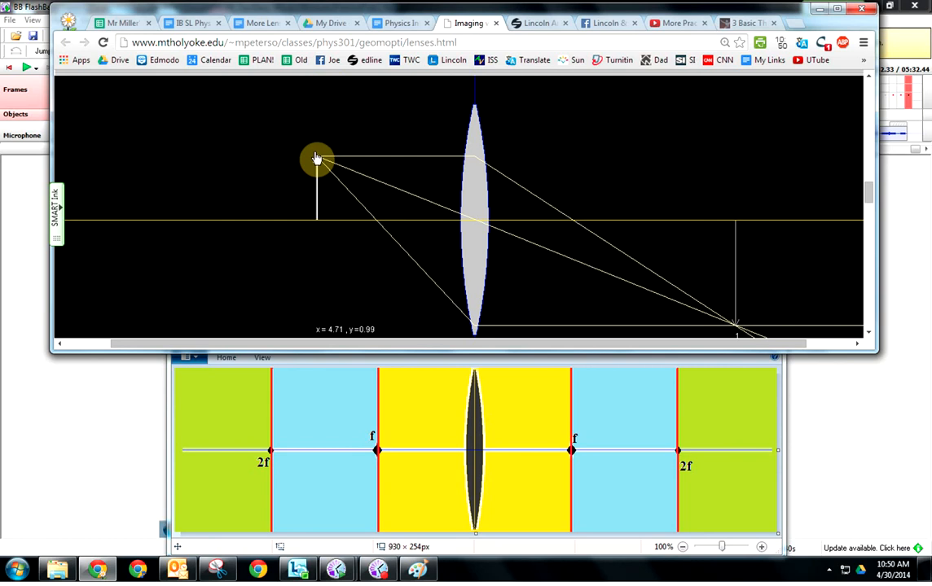
Move the object toward the focal point, then back to about x = 3.99 for a smaller inverted image.
{"action": "left_click_drag", "start_coordinate": [316, 159], "coordinate": [365, 161]}
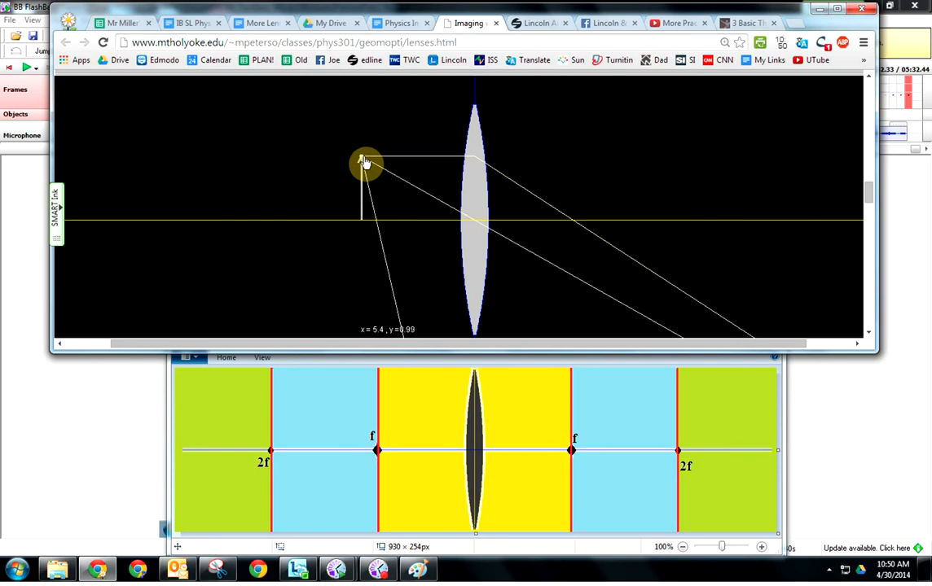
{"action": "left_click_drag", "start_coordinate": [365, 161], "coordinate": [377, 168]}
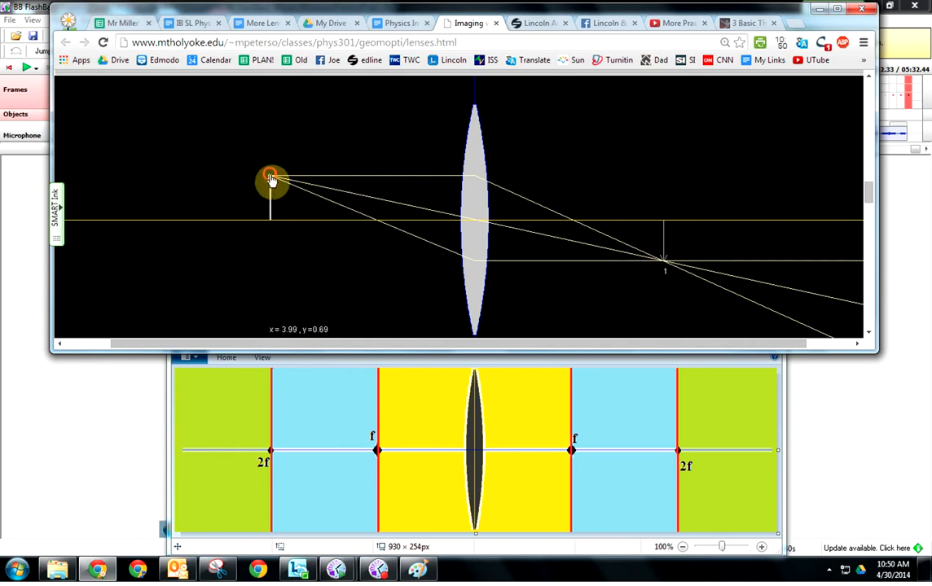
Place the object inside the focal length near x = 6.2, giving an enlarged upright virtual image.
{"action": "left_click_drag", "start_coordinate": [272, 180], "coordinate": [379, 192]}
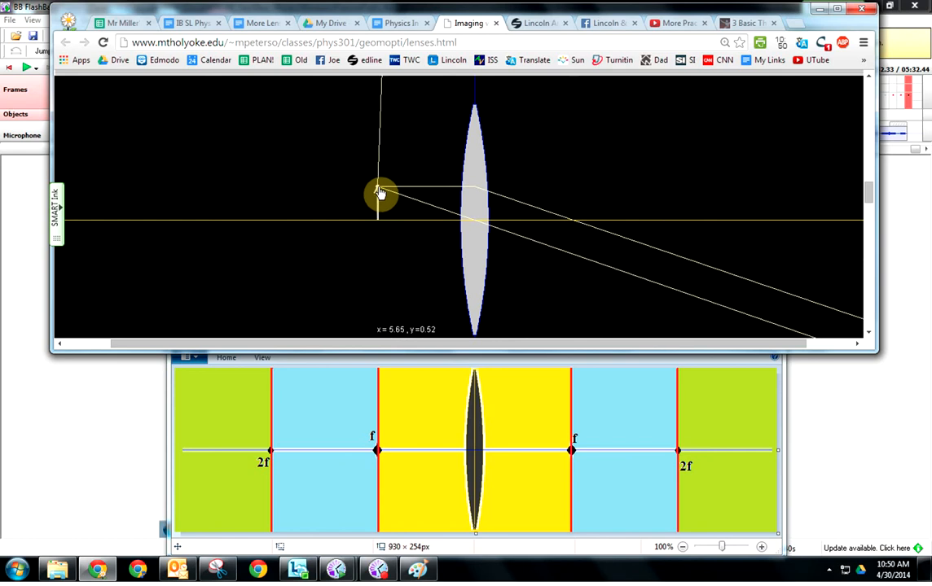
{"action": "left_click_drag", "start_coordinate": [383, 192], "coordinate": [384, 192]}
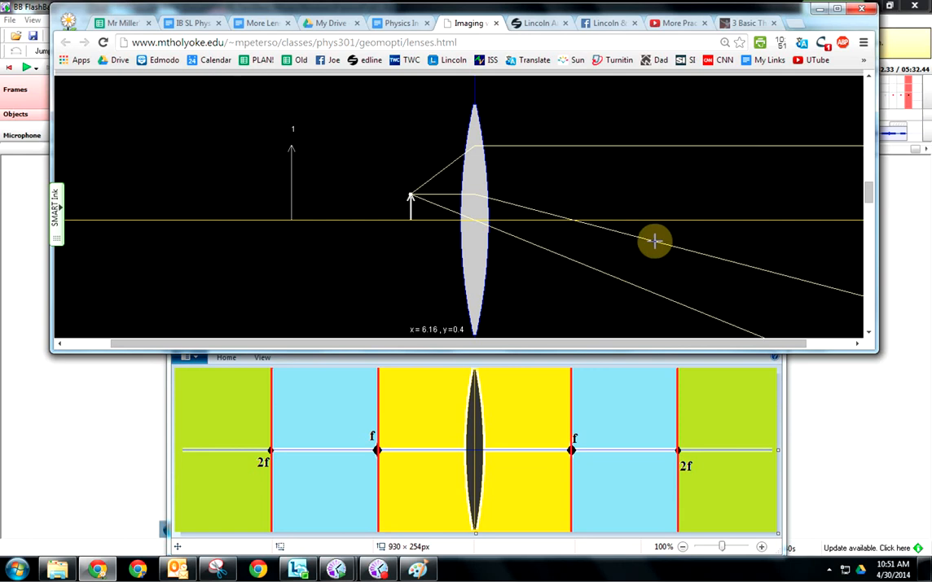
{"action": "mouse_move", "coordinate": [625, 171]}
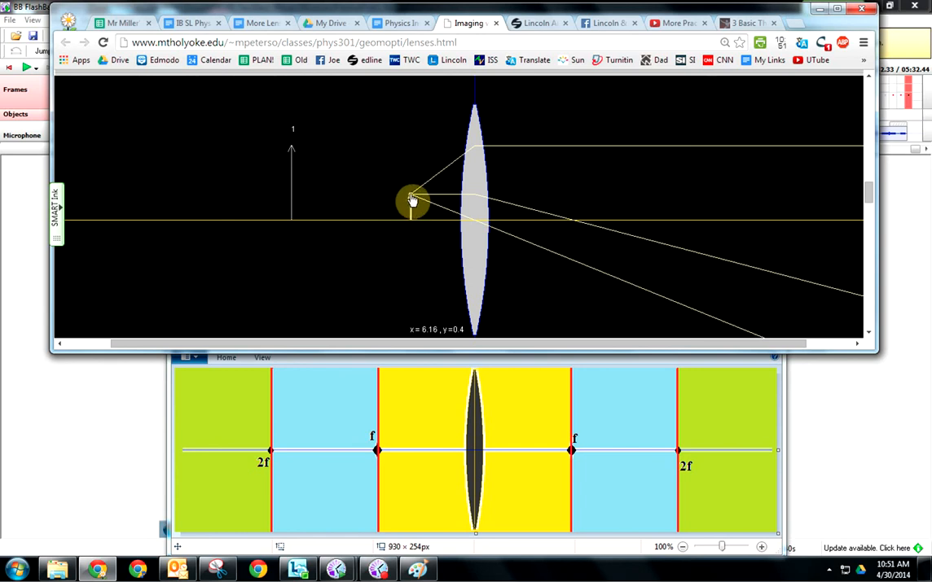
{"action": "left_click_drag", "start_coordinate": [412, 202], "coordinate": [415, 204]}
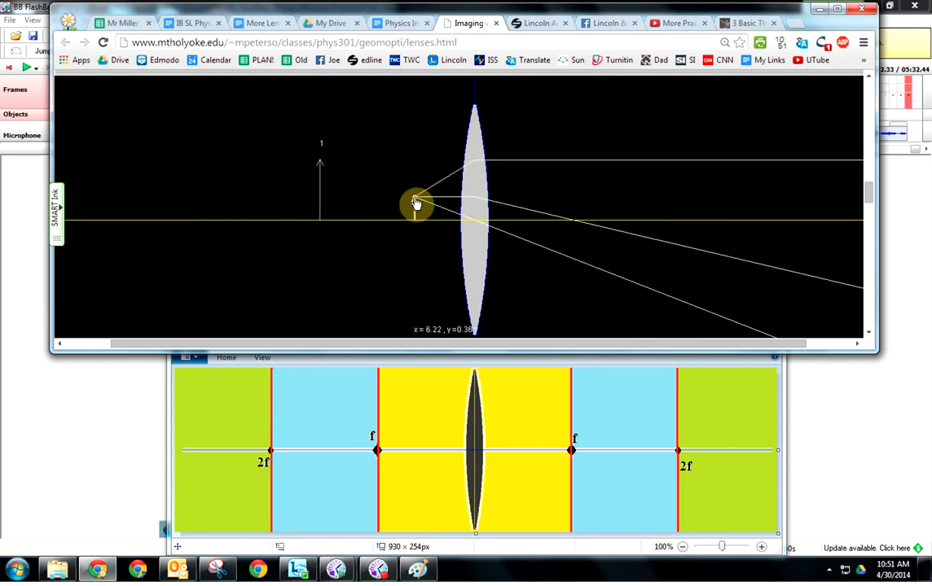
{"action": "left_click_drag", "start_coordinate": [415, 204], "coordinate": [410, 205]}
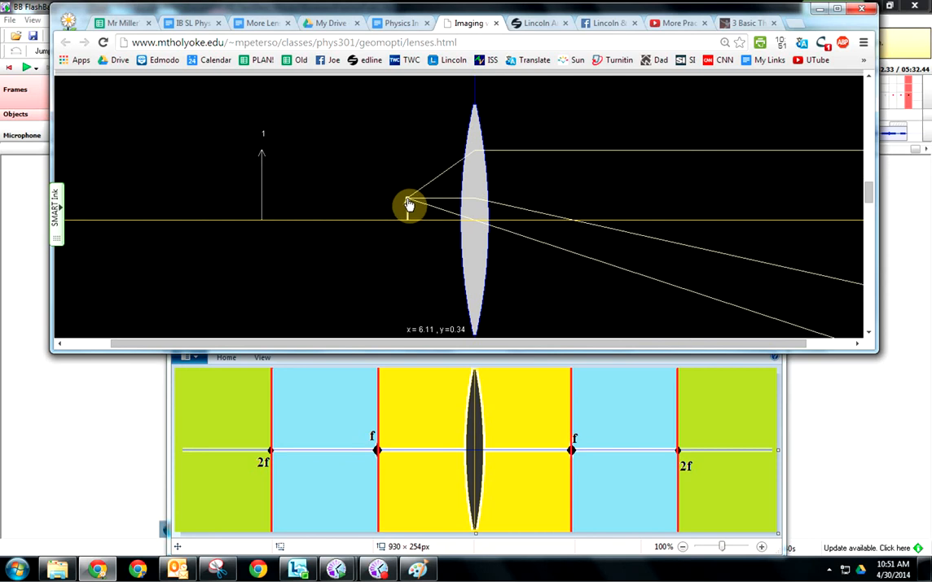
{"action": "left_click_drag", "start_coordinate": [409, 203], "coordinate": [420, 202]}
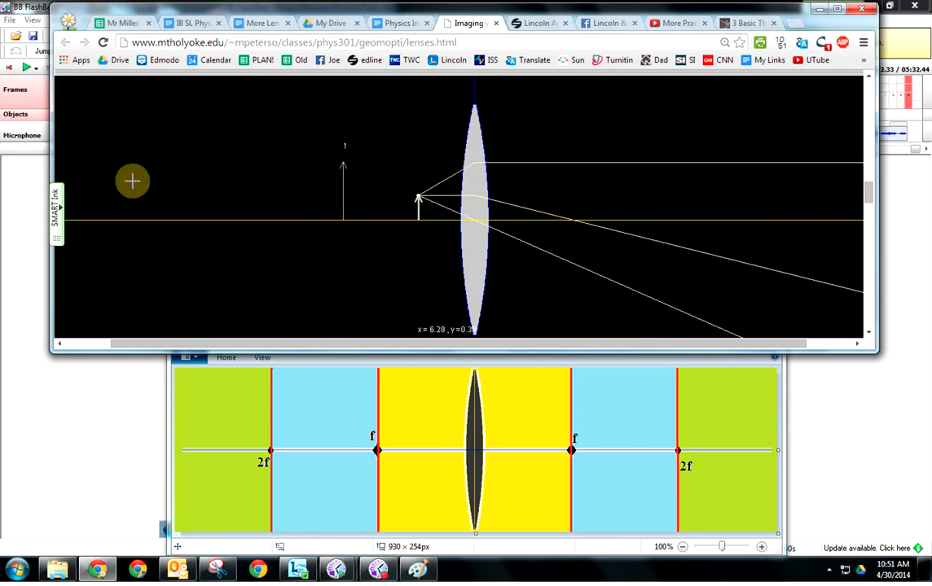
{"action": "left_click_drag", "start_coordinate": [133, 181], "coordinate": [422, 195]}
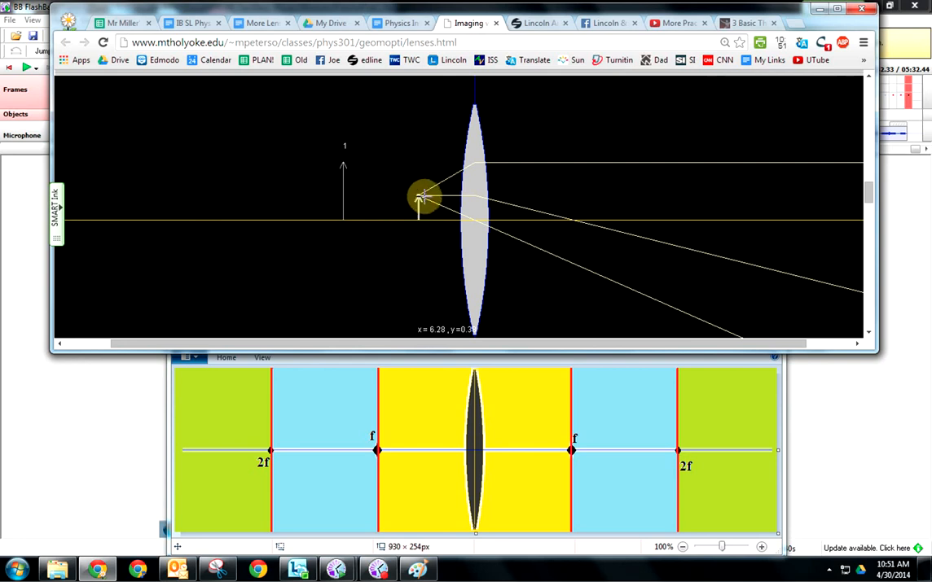
{"action": "left_click_drag", "start_coordinate": [422, 195], "coordinate": [128, 161]}
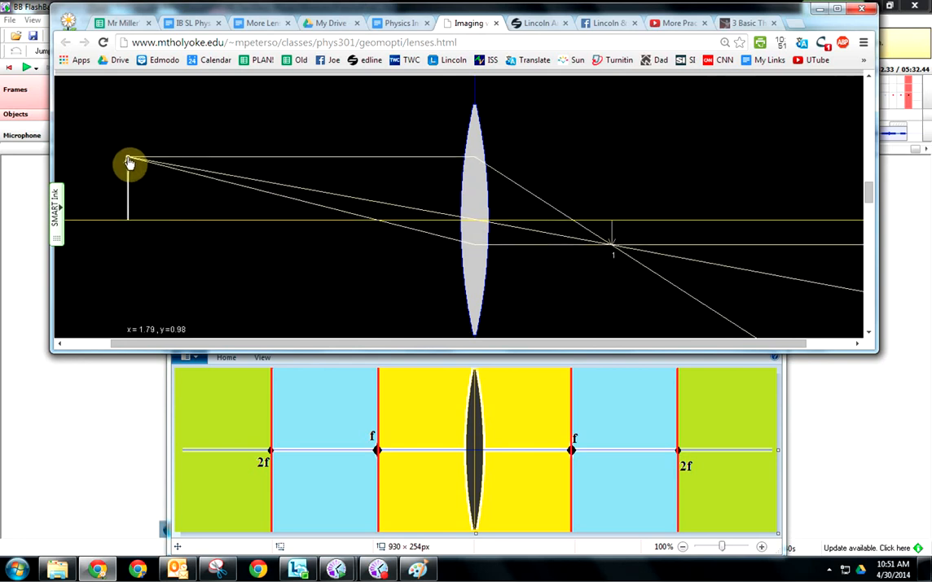
{"action": "left_click_drag", "start_coordinate": [129, 161], "coordinate": [270, 173]}
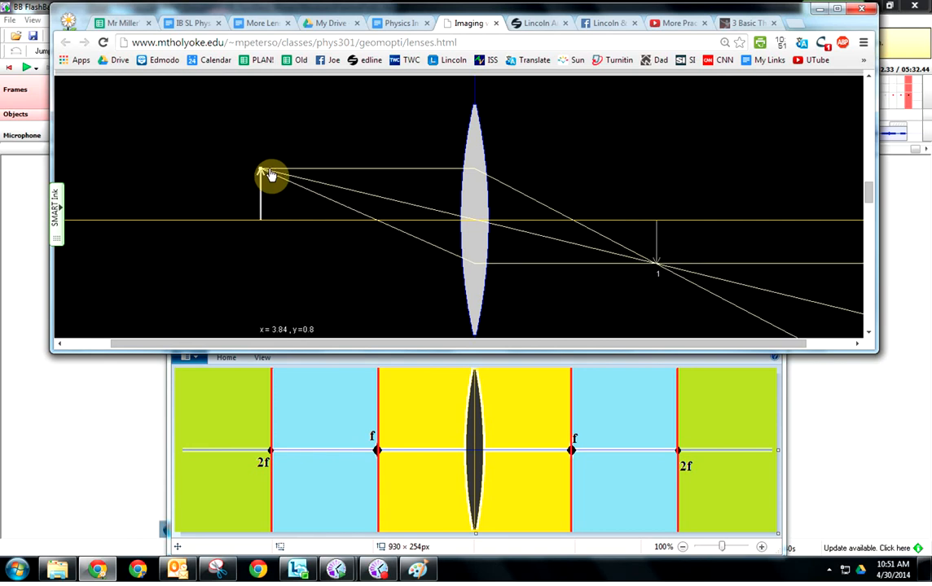
{"action": "left_click_drag", "start_coordinate": [271, 176], "coordinate": [308, 179]}
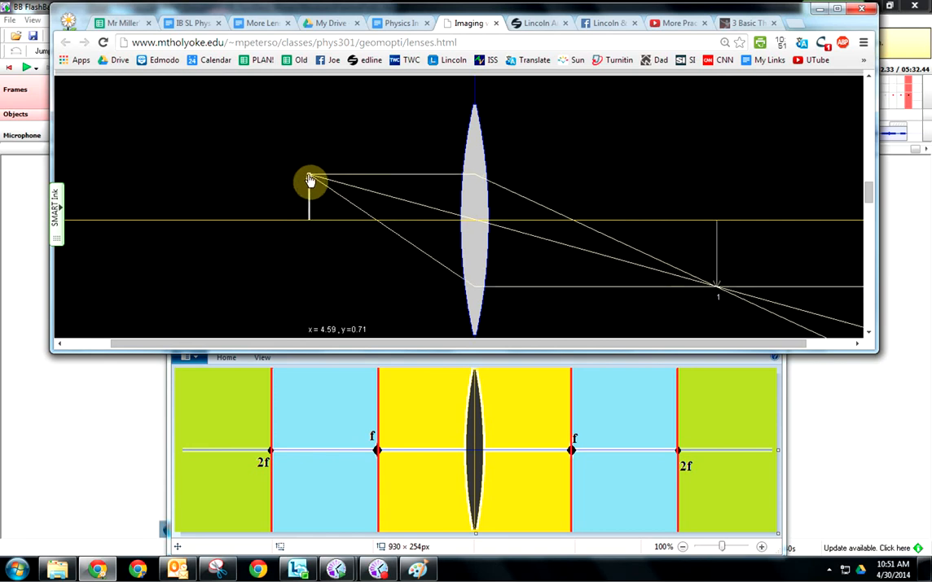
{"action": "left_click_drag", "start_coordinate": [309, 179], "coordinate": [378, 180]}
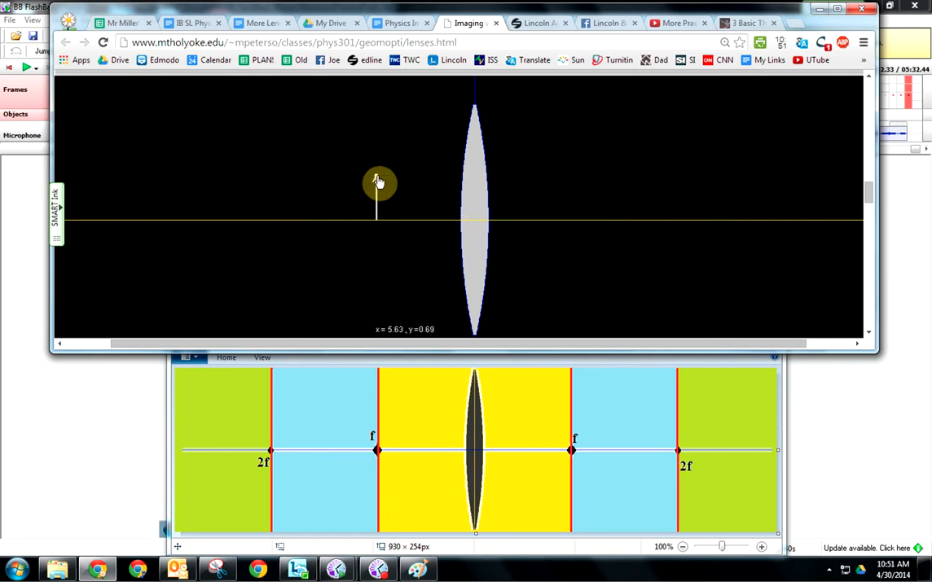
{"action": "left_click_drag", "start_coordinate": [378, 181], "coordinate": [427, 189]}
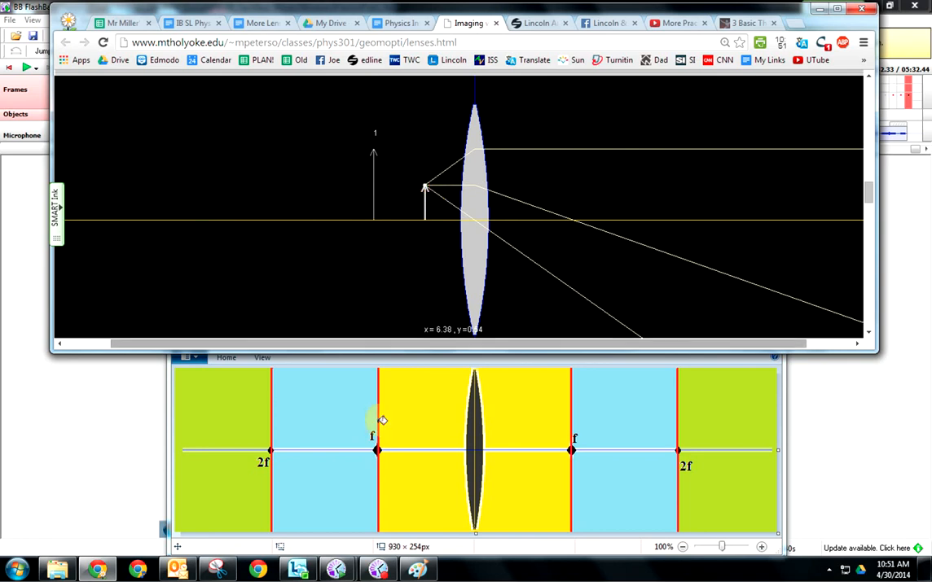
{"action": "left_click", "coordinate": [378, 568]}
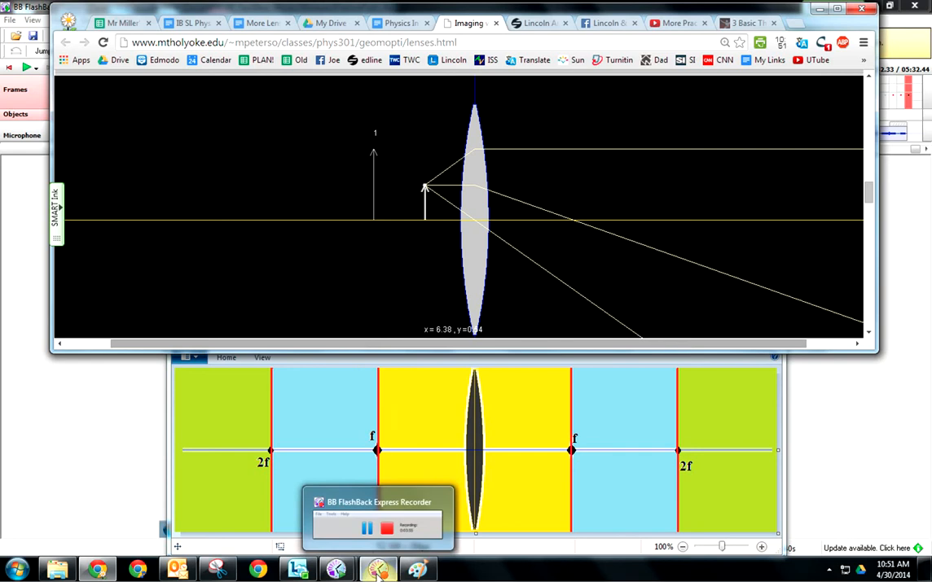